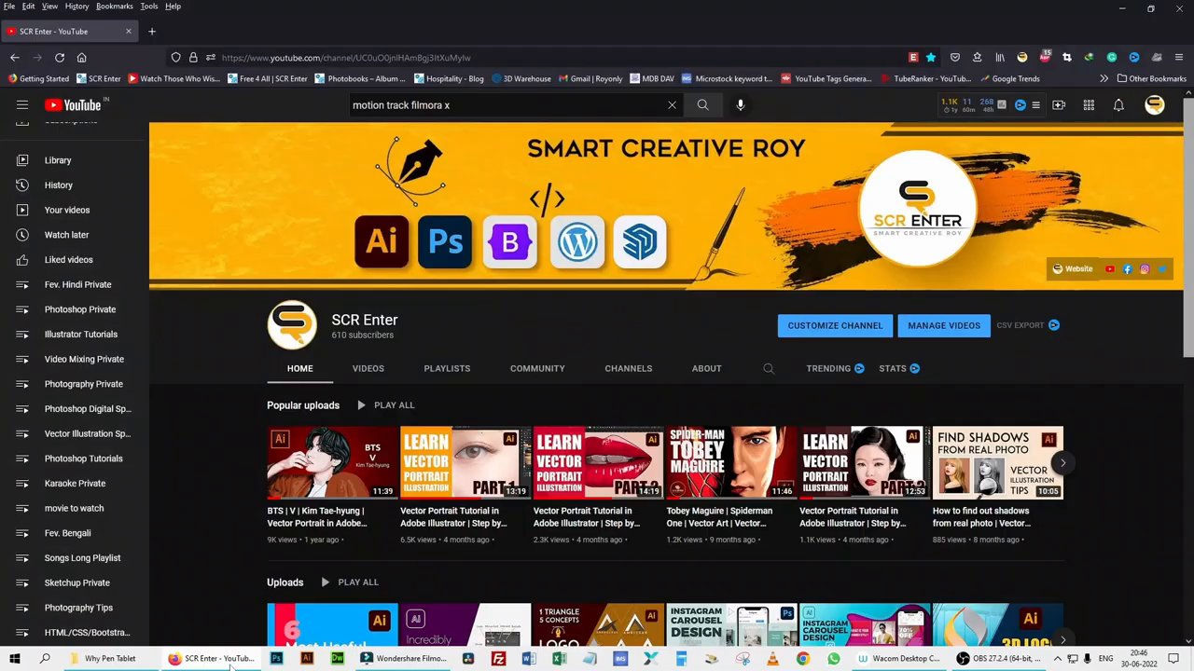
mouse_move(824, 567)
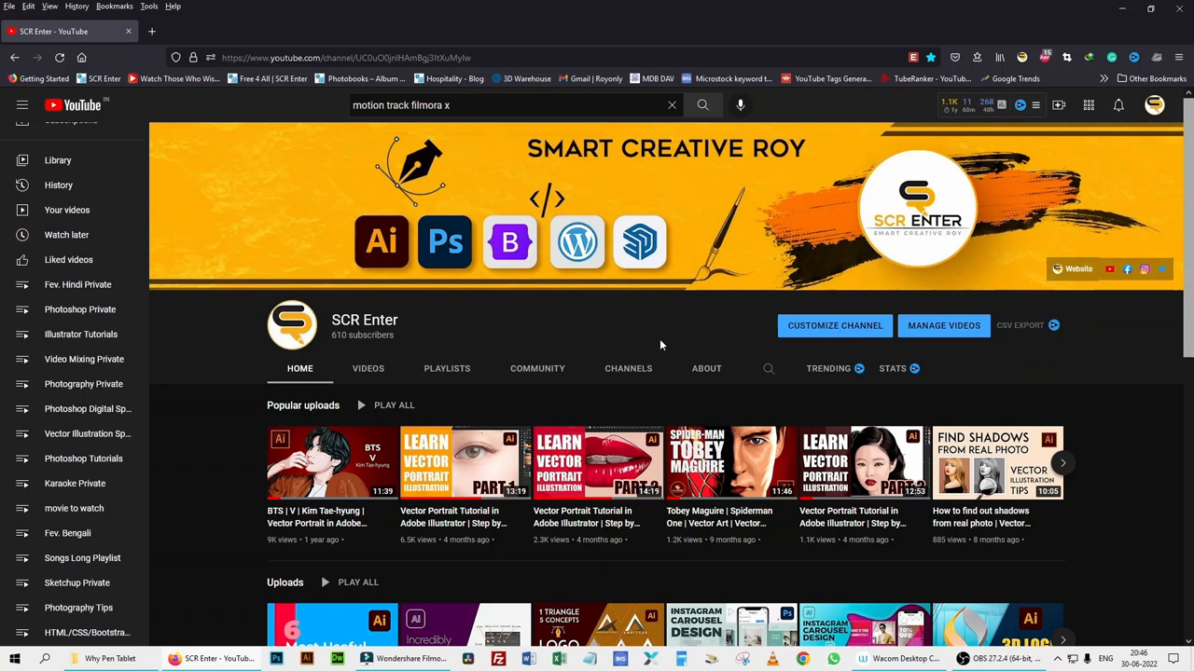
mouse_move(494, 343)
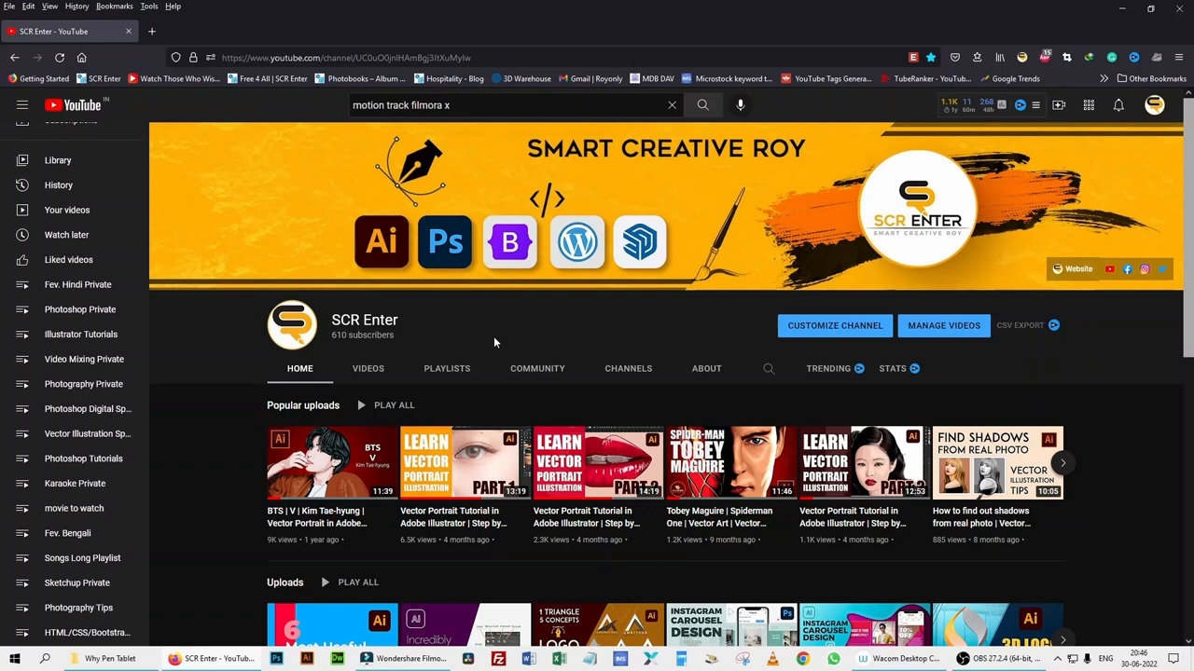
mouse_move(499, 313)
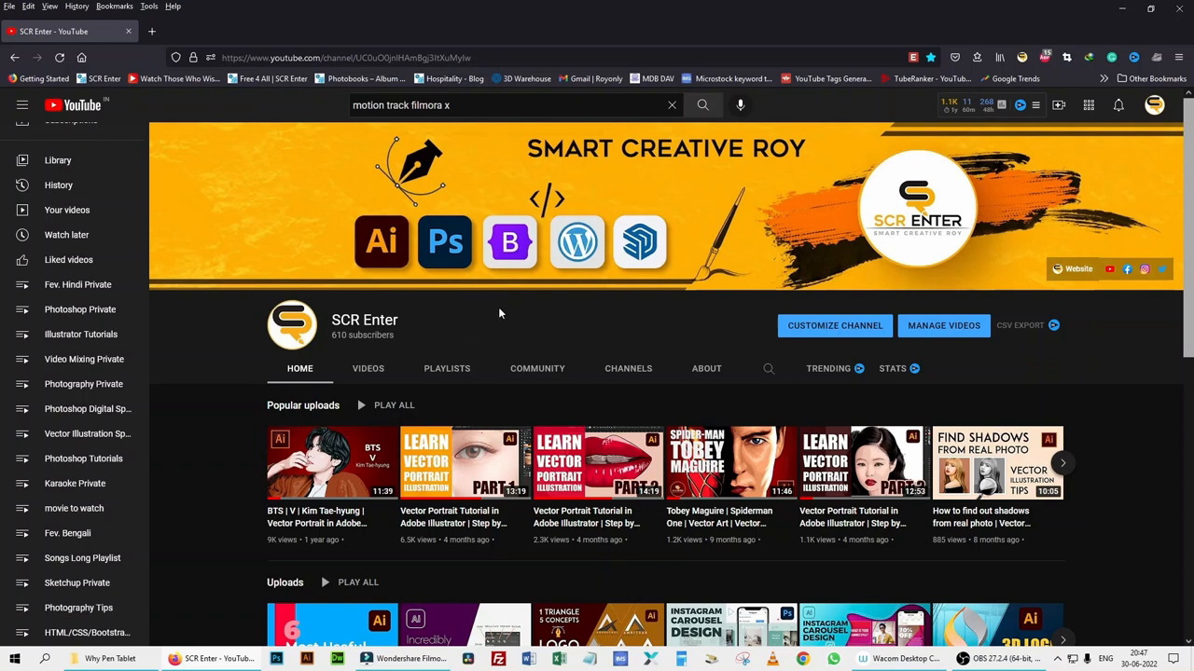